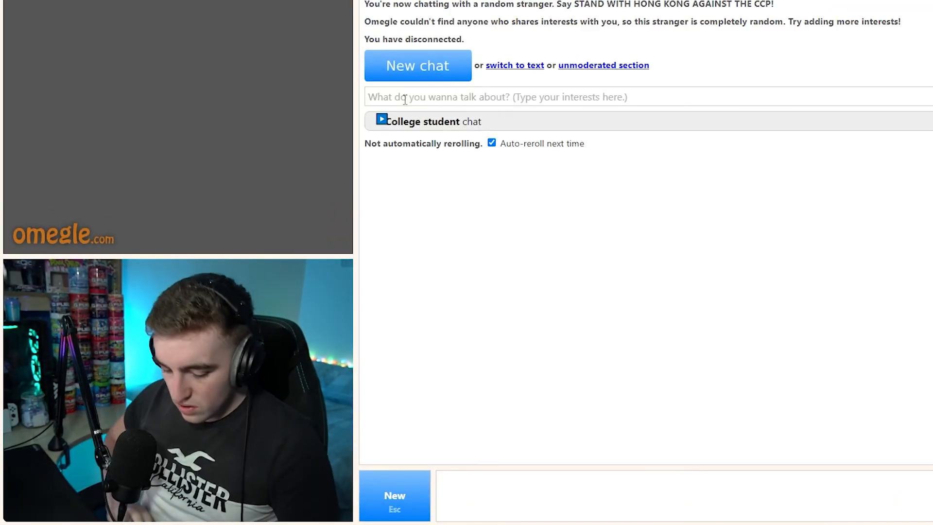
Add 'dream' as an interest tag for matching strangers.
text(dream ×)
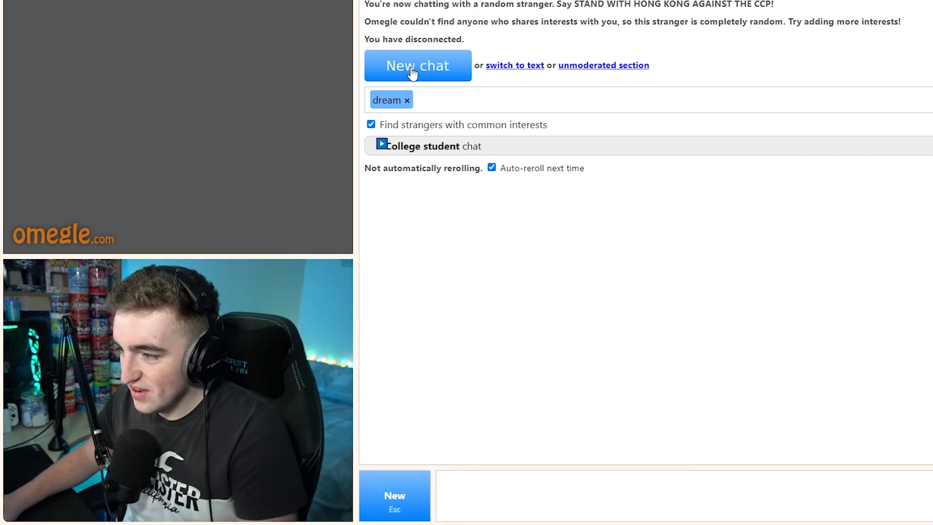
click(418, 66)
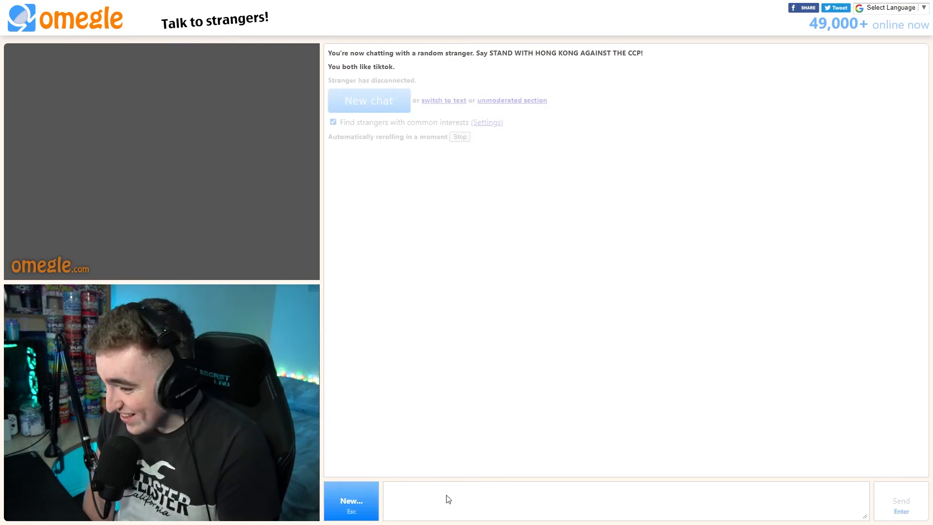
Start a new chat after the tiktok-matched stranger disconnects.
click(368, 101)
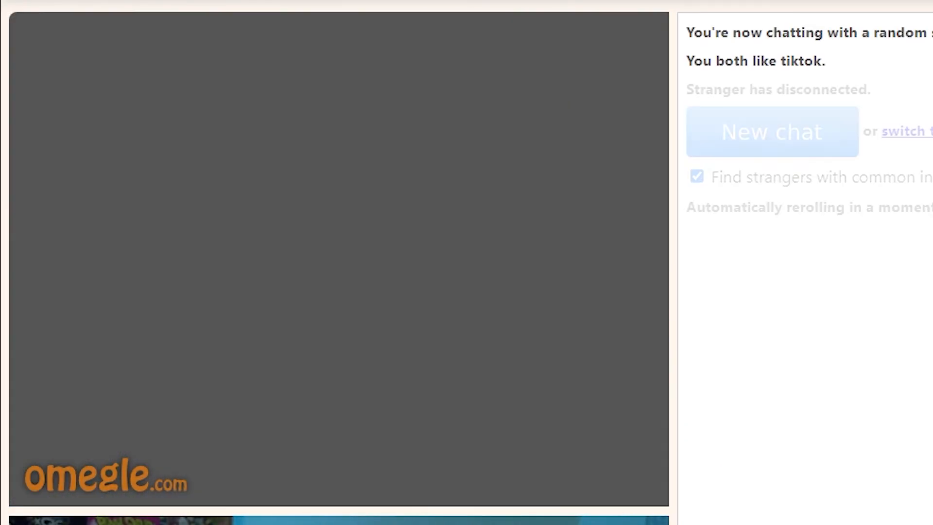
Start a new chat to reach another stranger who likes tiktok.
click(771, 132)
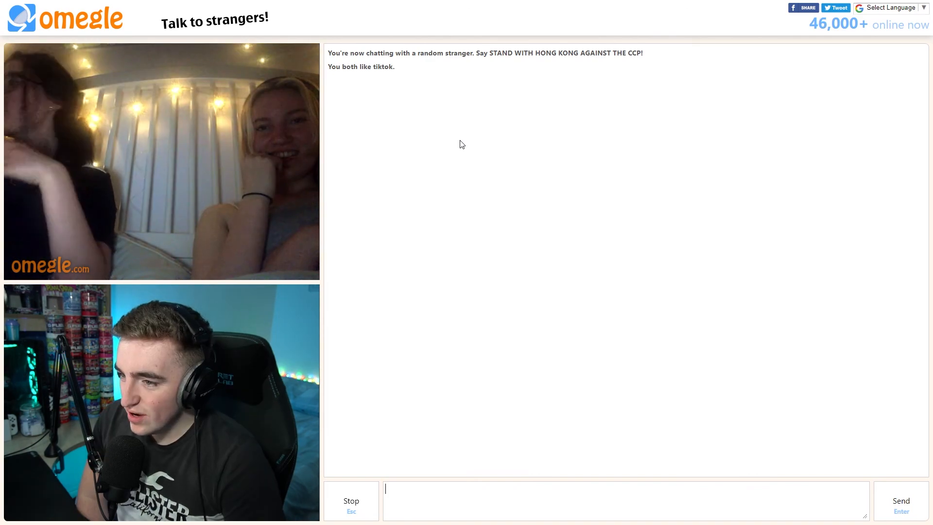